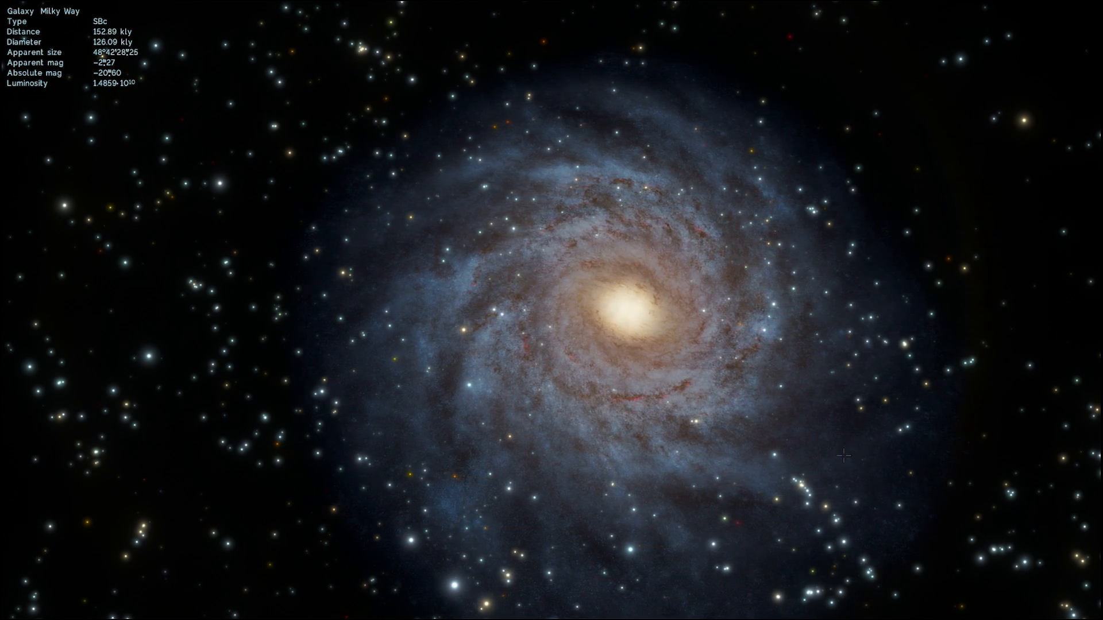
scroll(down, 3)
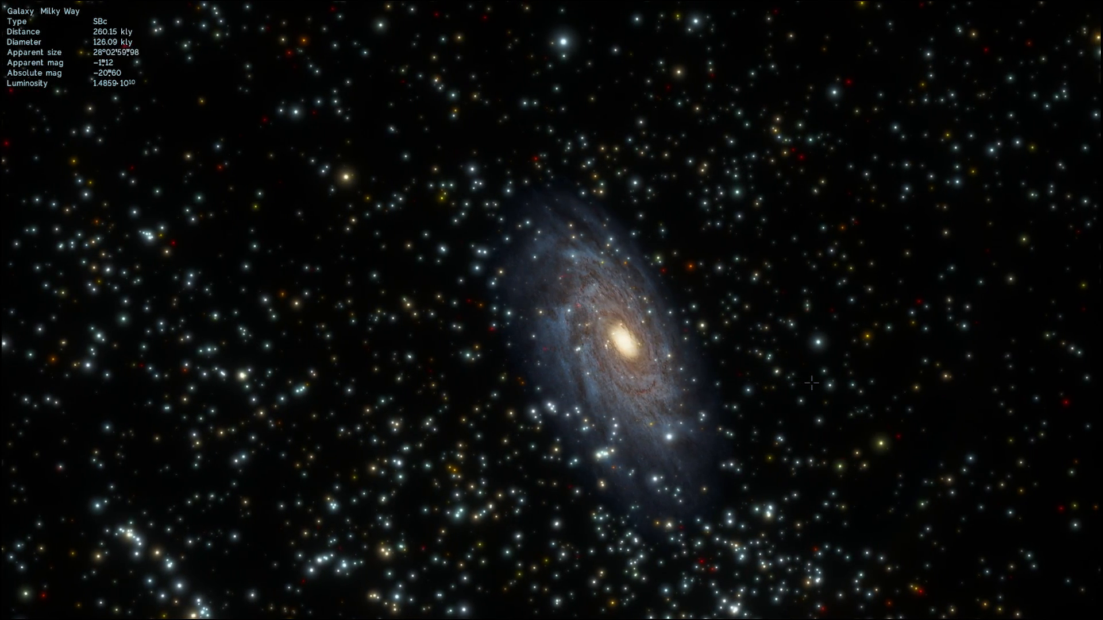
scroll(down, 3)
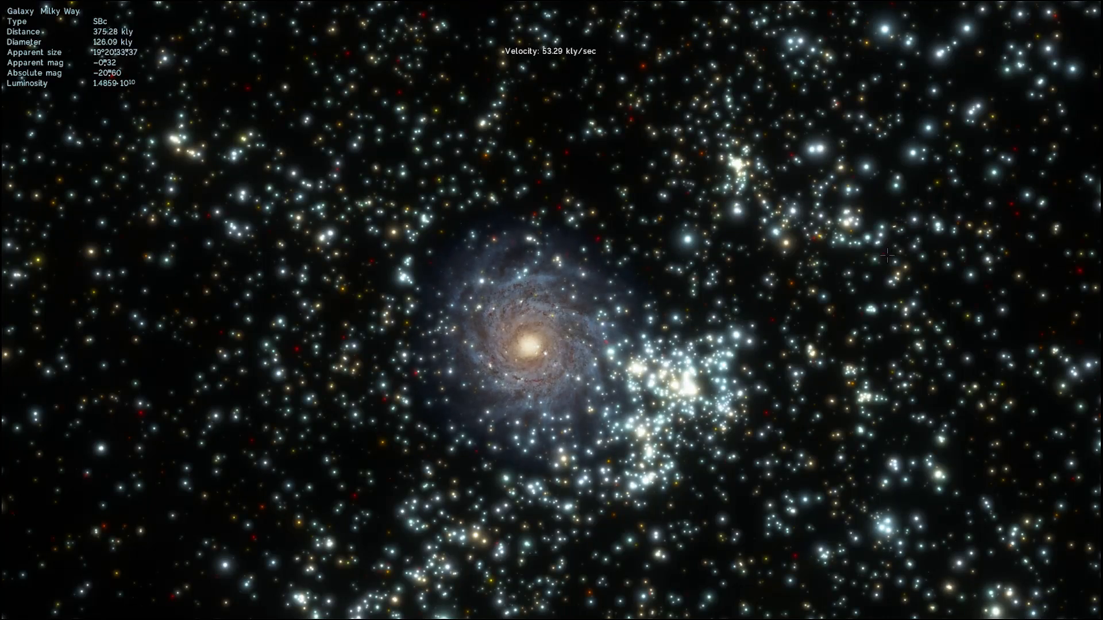
scroll(down, 3)
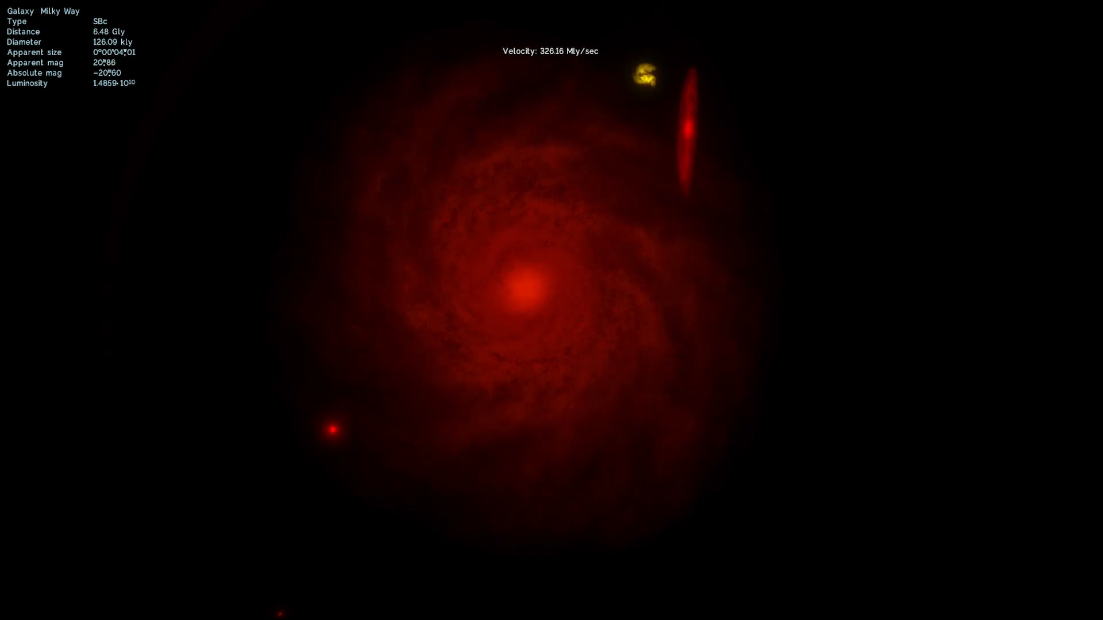
scroll(down, 3)
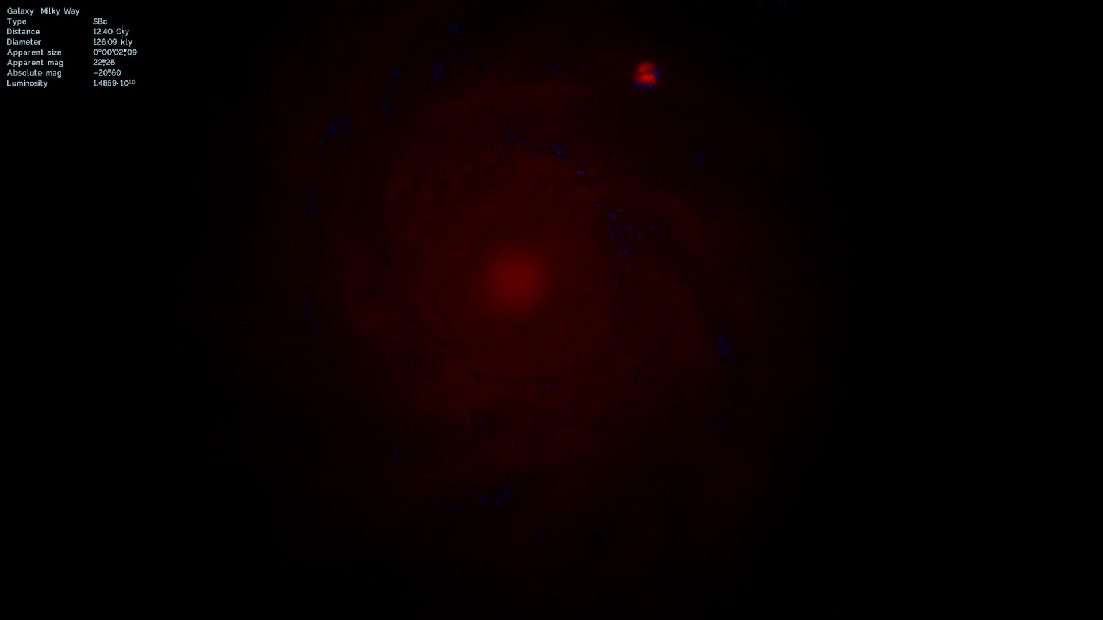
scroll(down, 3)
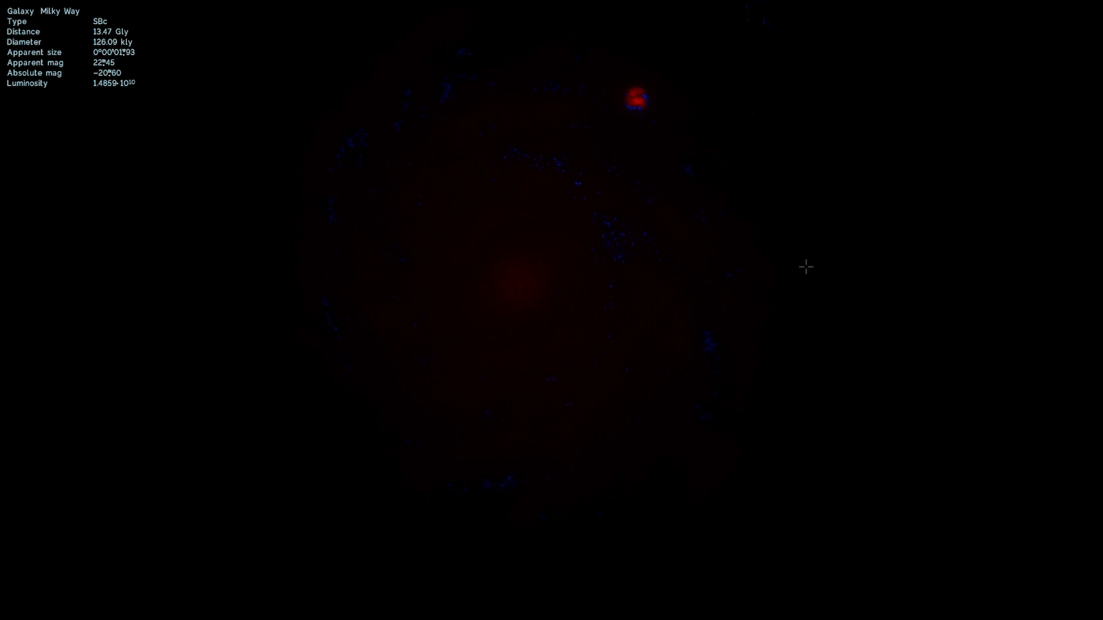
mouse_move(852, 285)
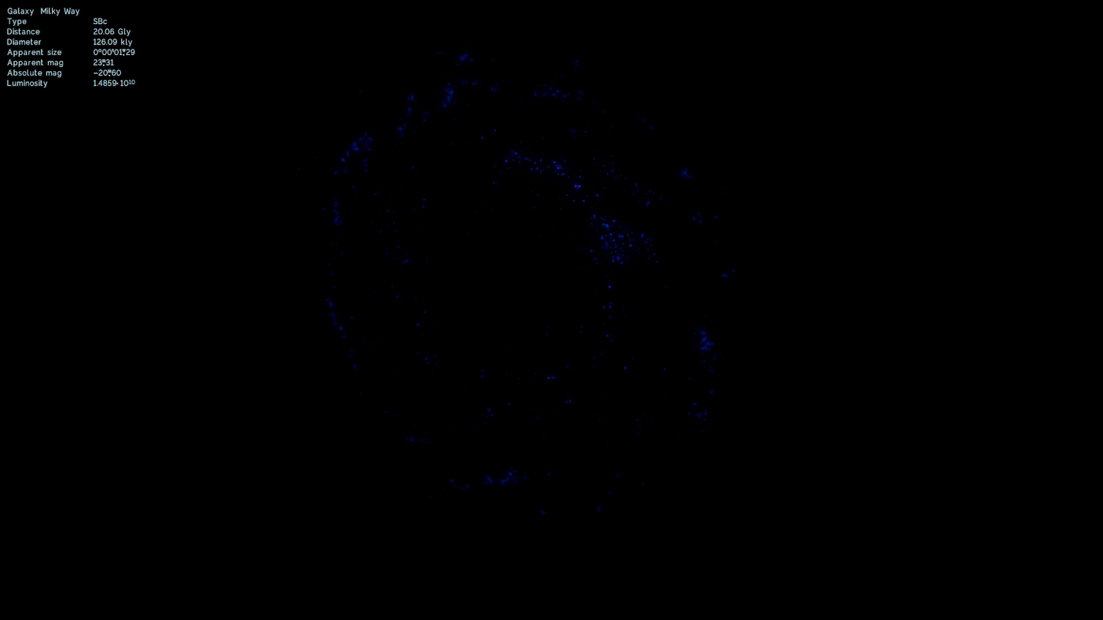
mouse_move(994, 612)
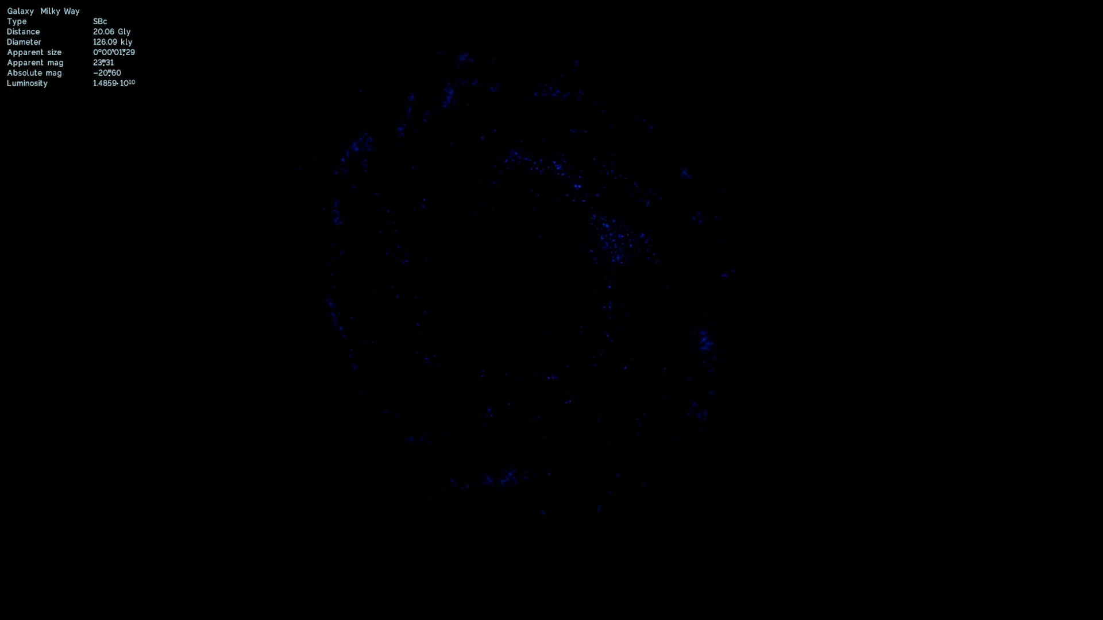
mouse_move(901, 224)
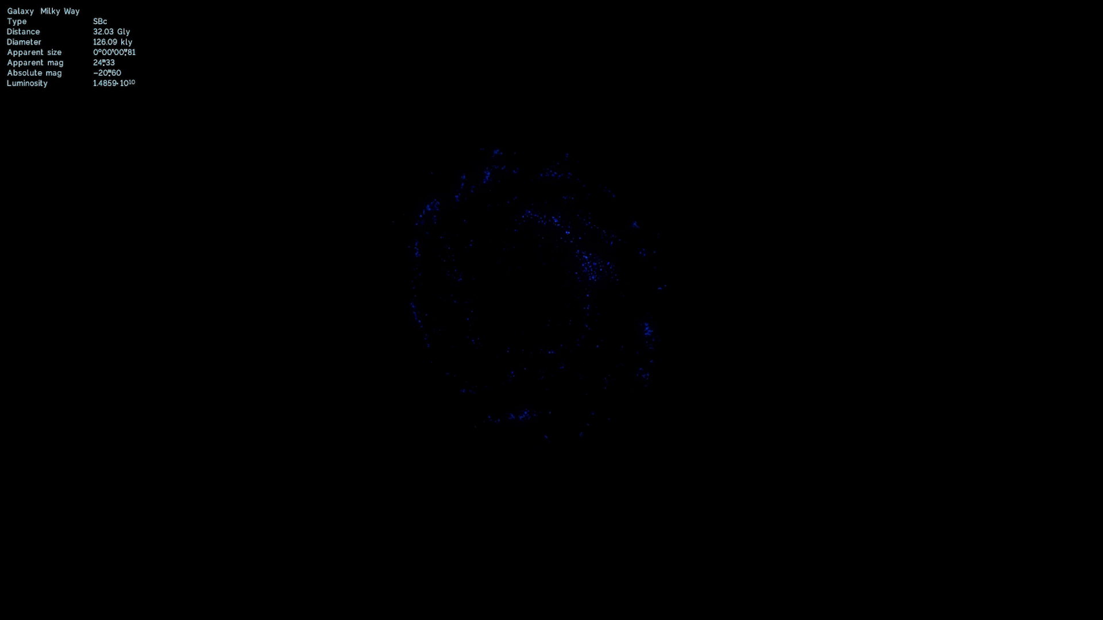
mouse_move(798, 211)
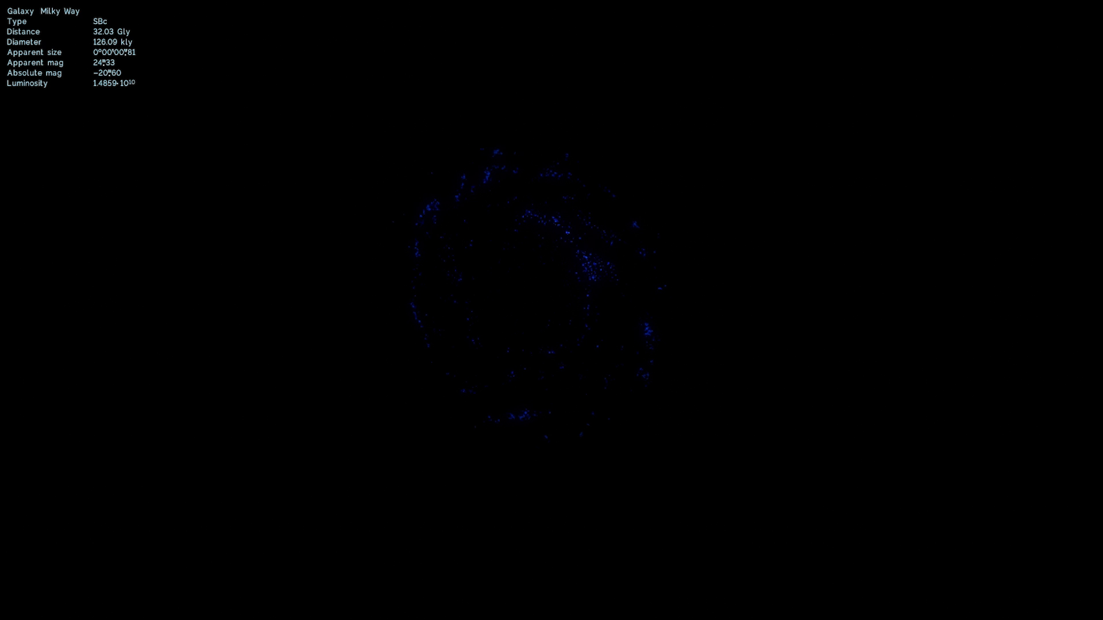
mouse_move(821, 211)
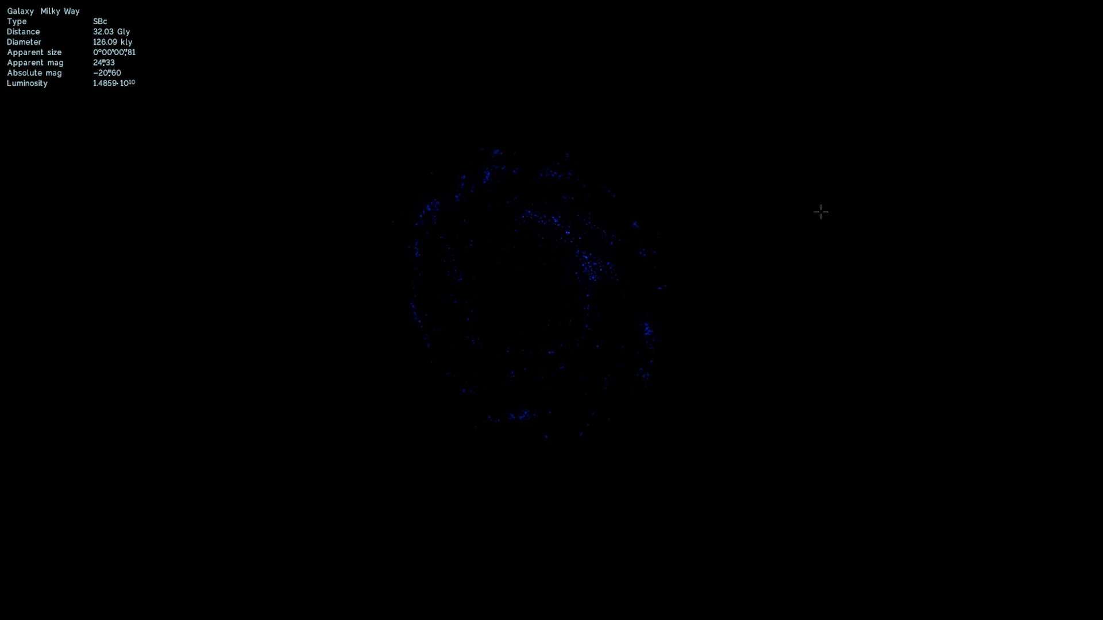
mouse_move(832, 211)
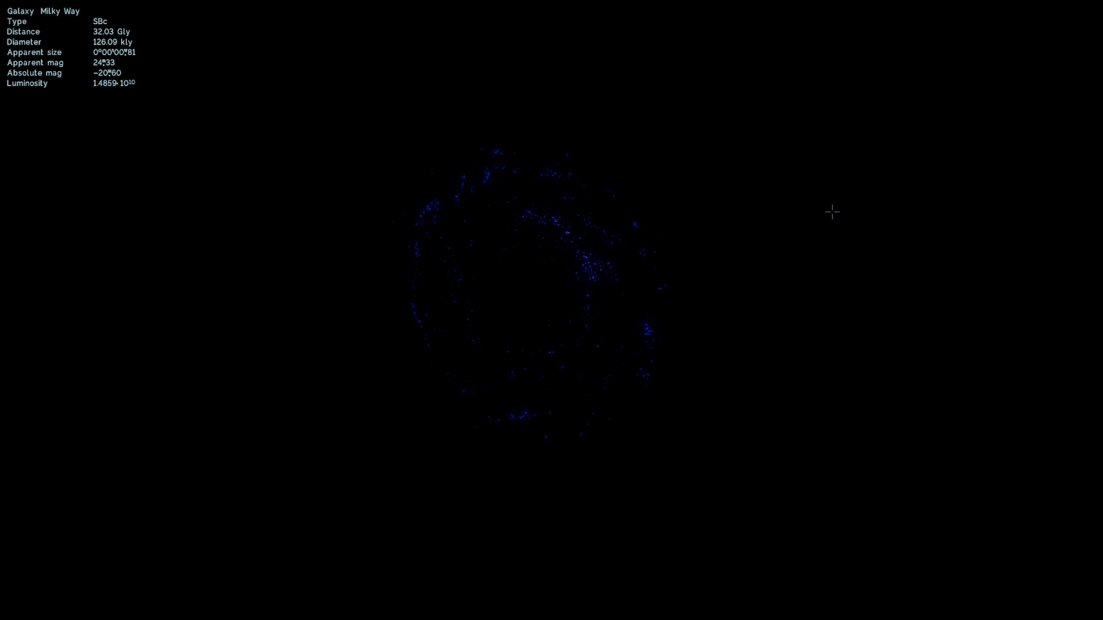